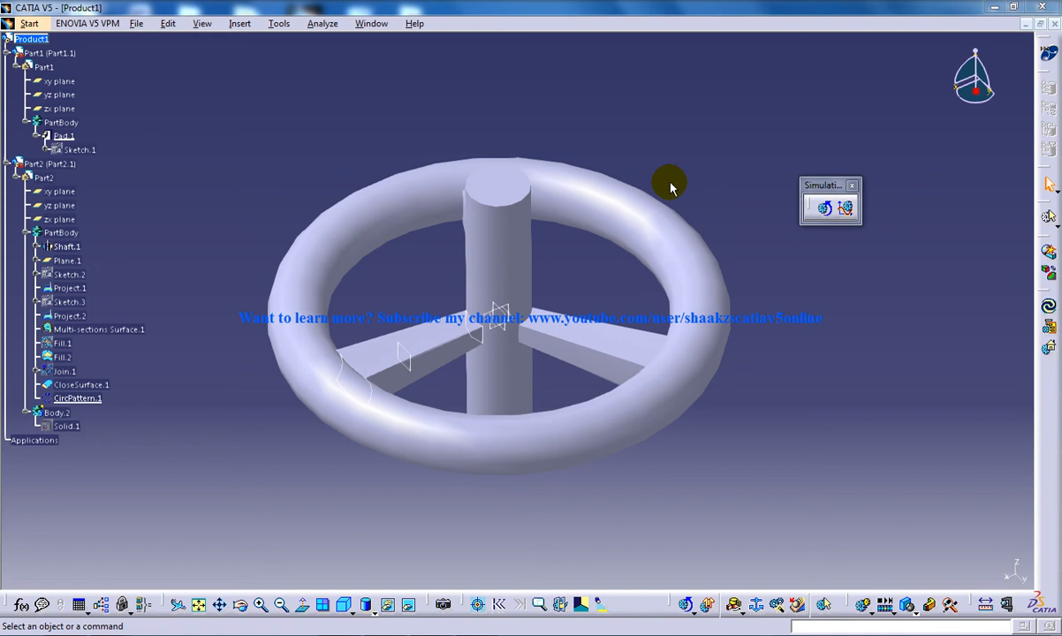
{"action": "mouse_move", "coordinate": [636, 148]}
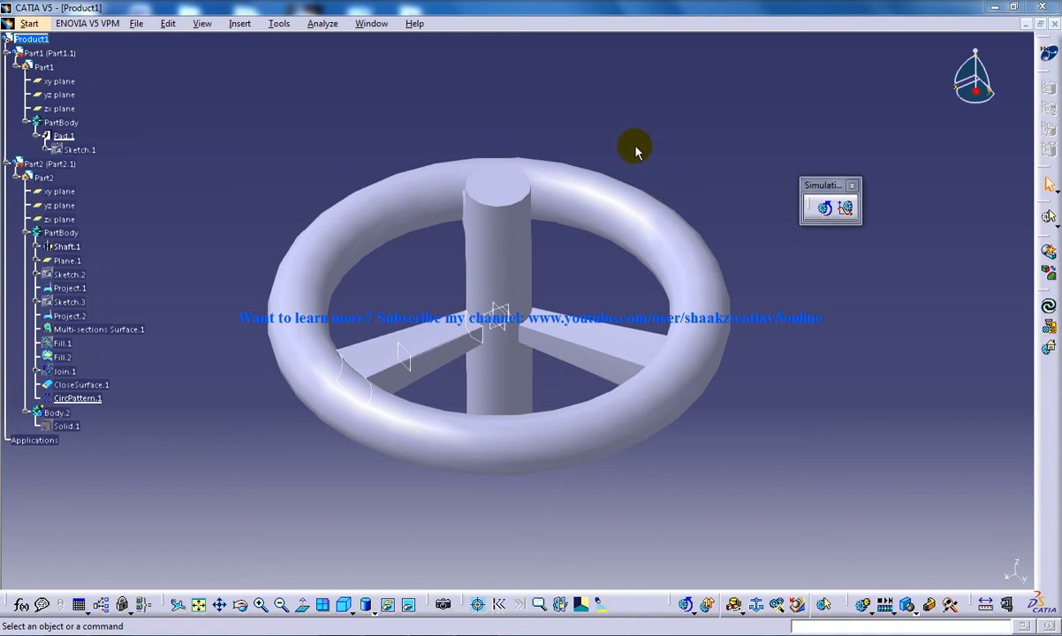
{"action": "mouse_move", "coordinate": [551, 145]}
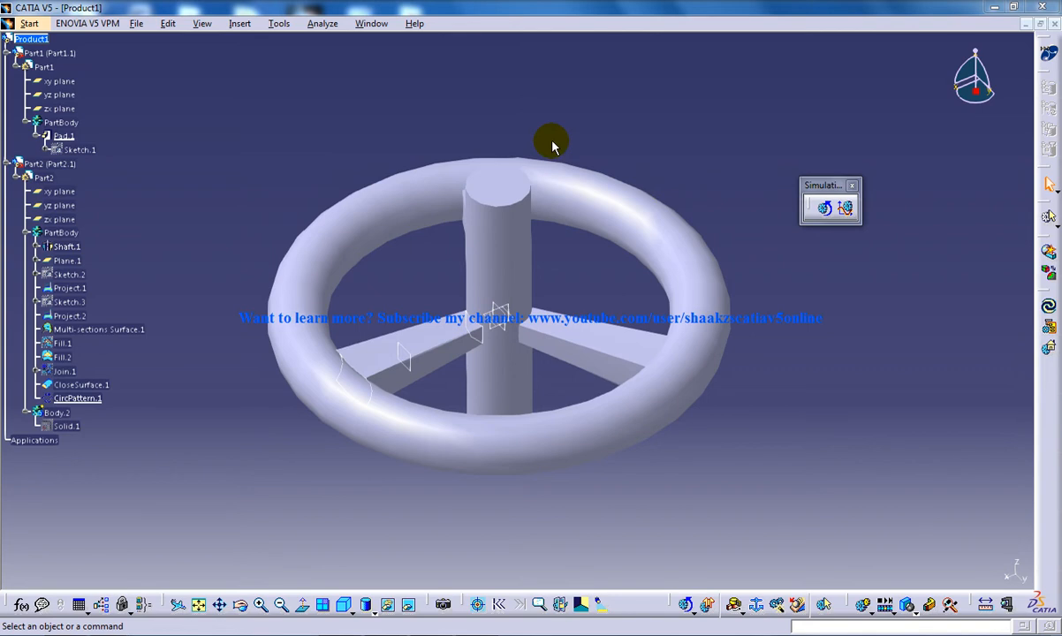
{"action": "mouse_move", "coordinate": [531, 132]}
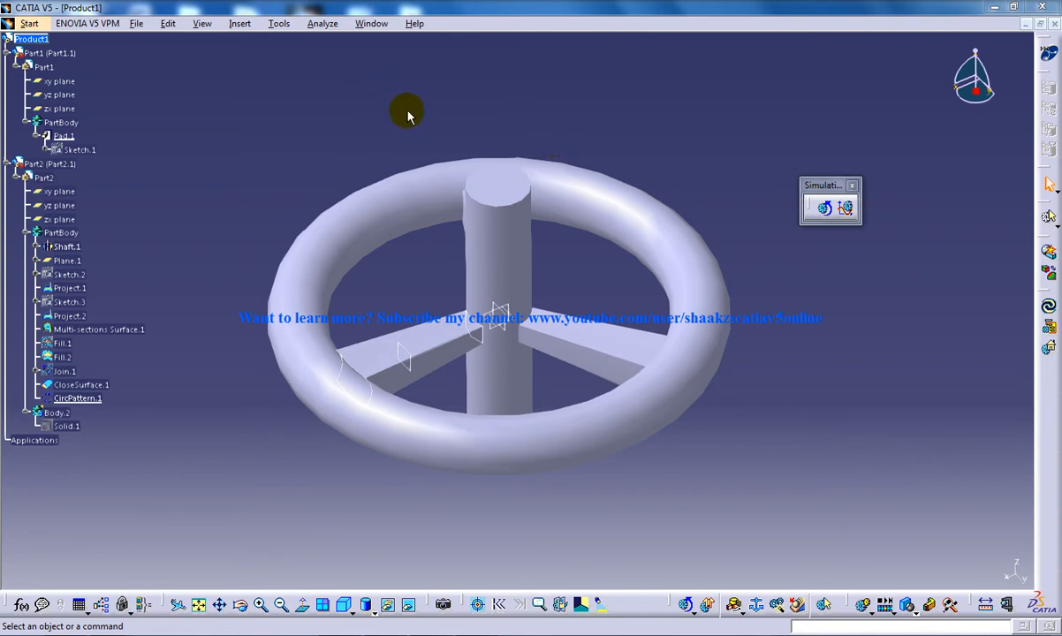
{"action": "mouse_move", "coordinate": [627, 104]}
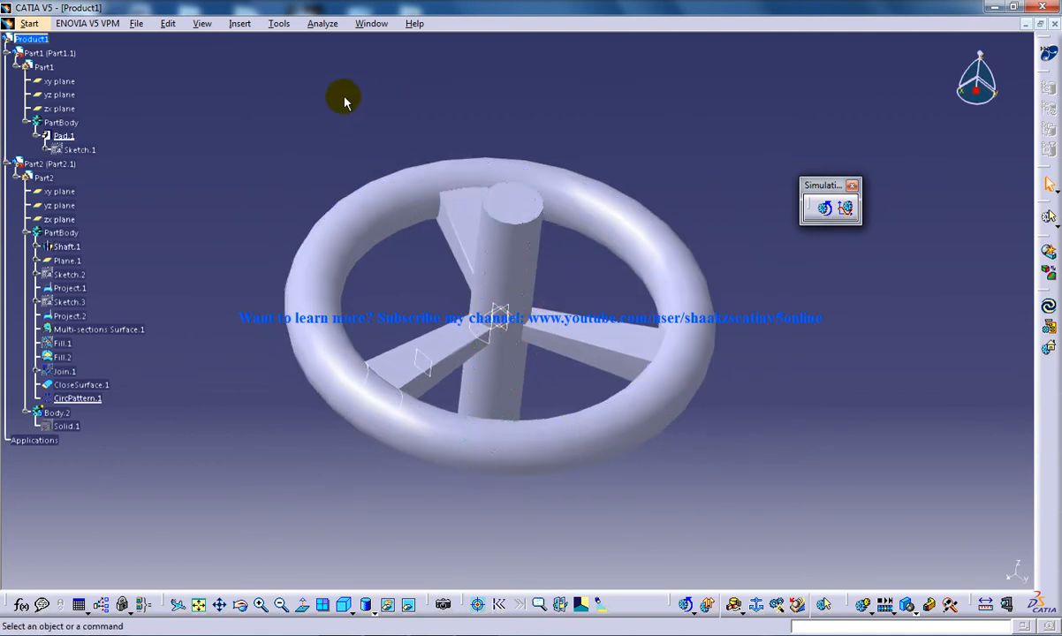
{"action": "mouse_move", "coordinate": [166, 81]}
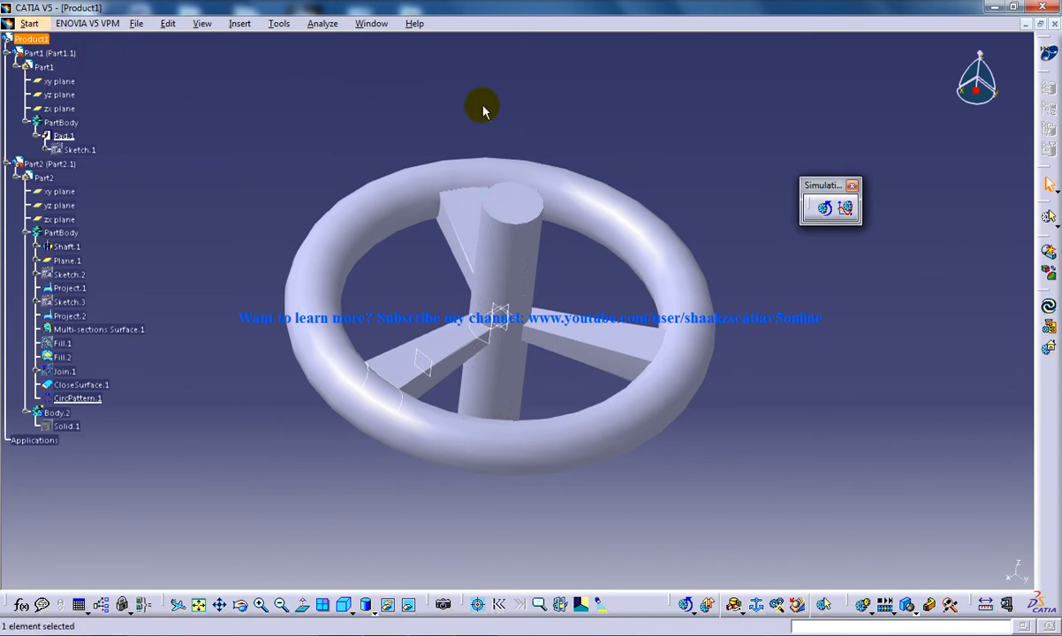
Create Mechanism.1 via Insert > New Mechanism and select it in the tree.
{"action": "left_click", "coordinate": [240, 23]}
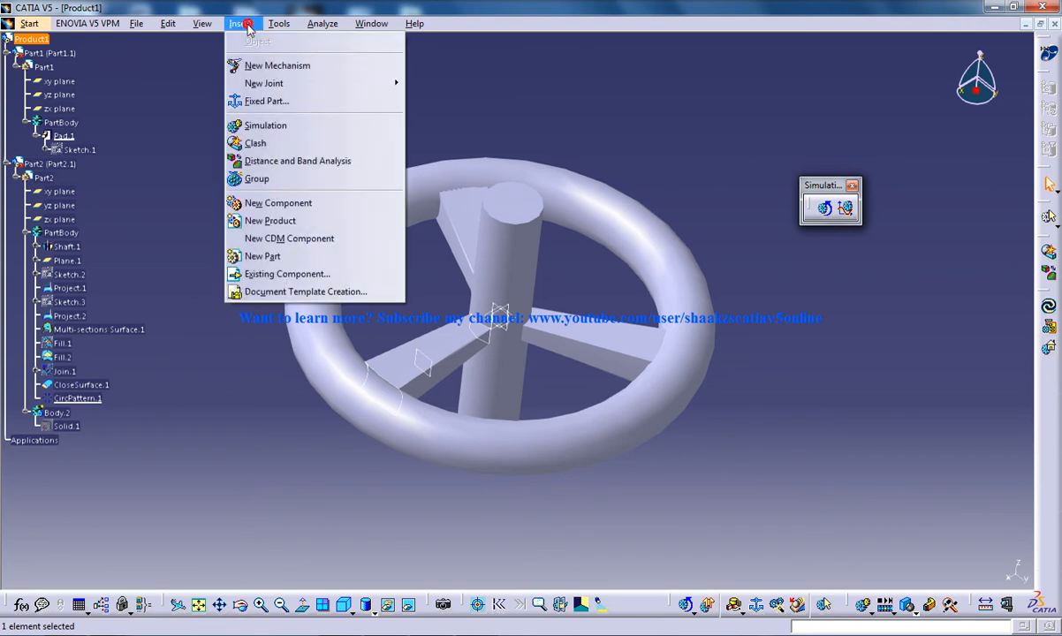
{"action": "mouse_move", "coordinate": [287, 65]}
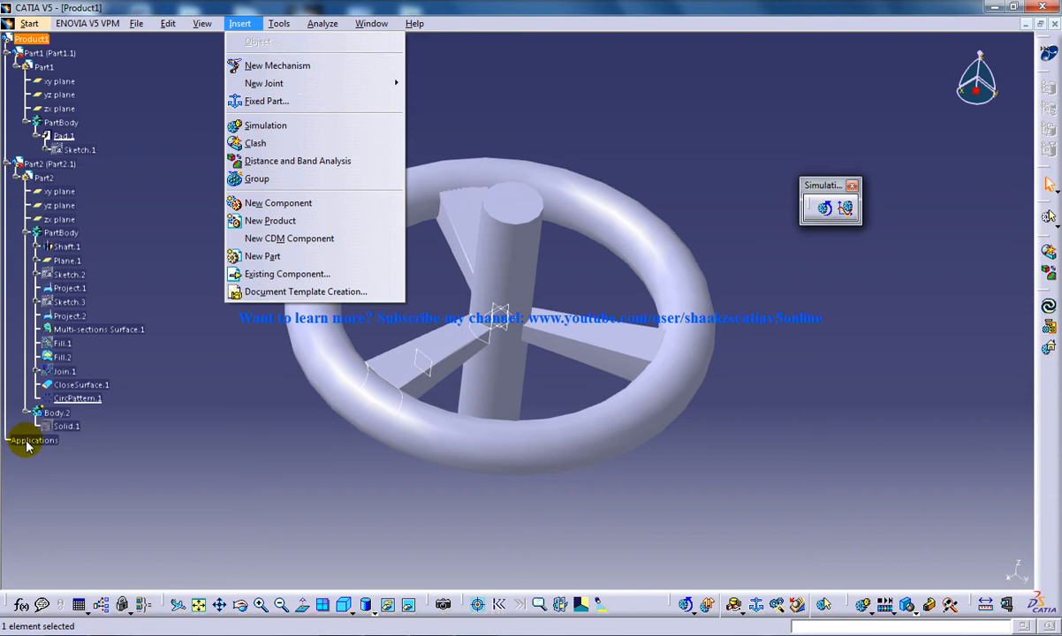
{"action": "mouse_move", "coordinate": [278, 66]}
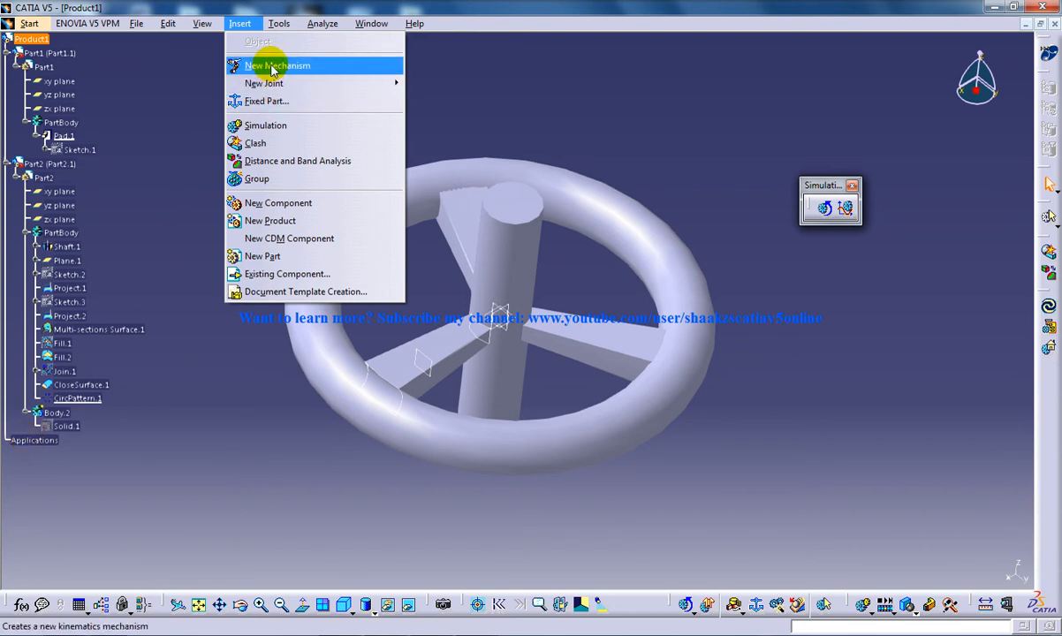
{"action": "left_click", "coordinate": [278, 65]}
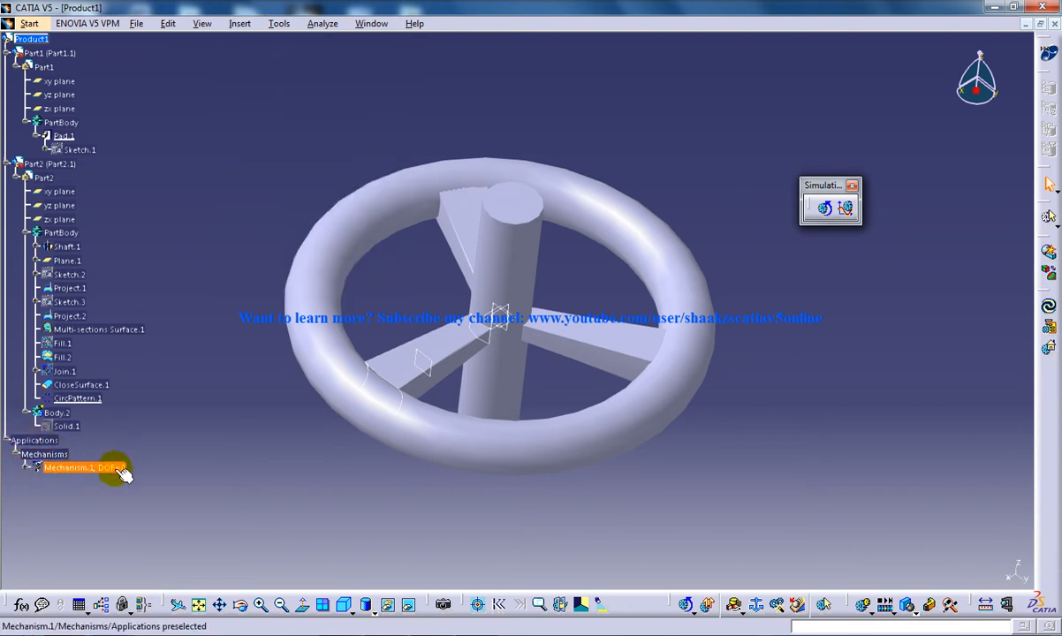
{"action": "left_click", "coordinate": [80, 466]}
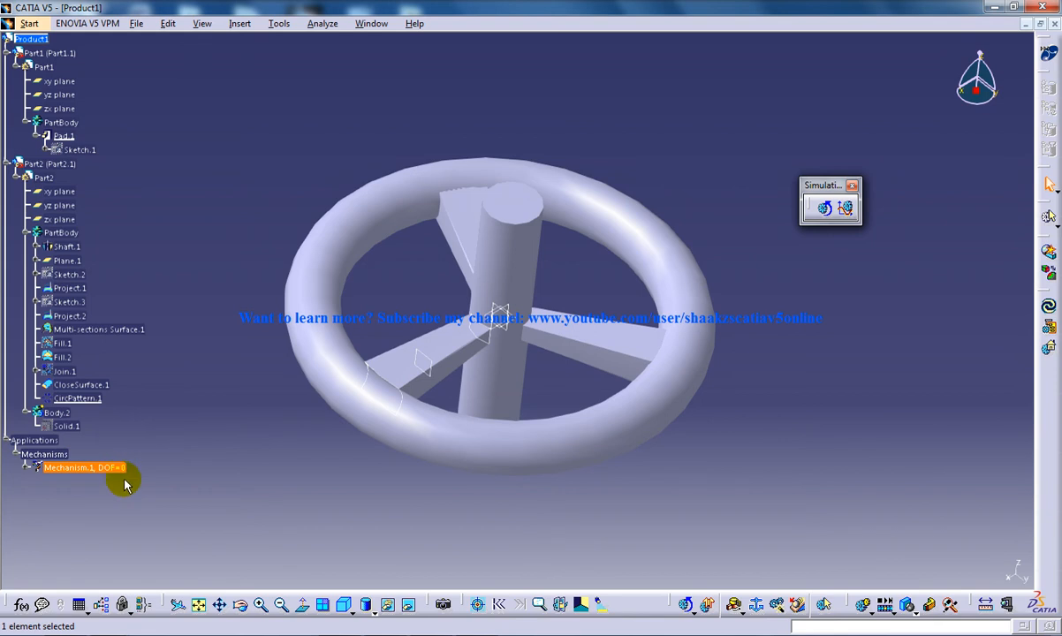
{"action": "mouse_move", "coordinate": [240, 23]}
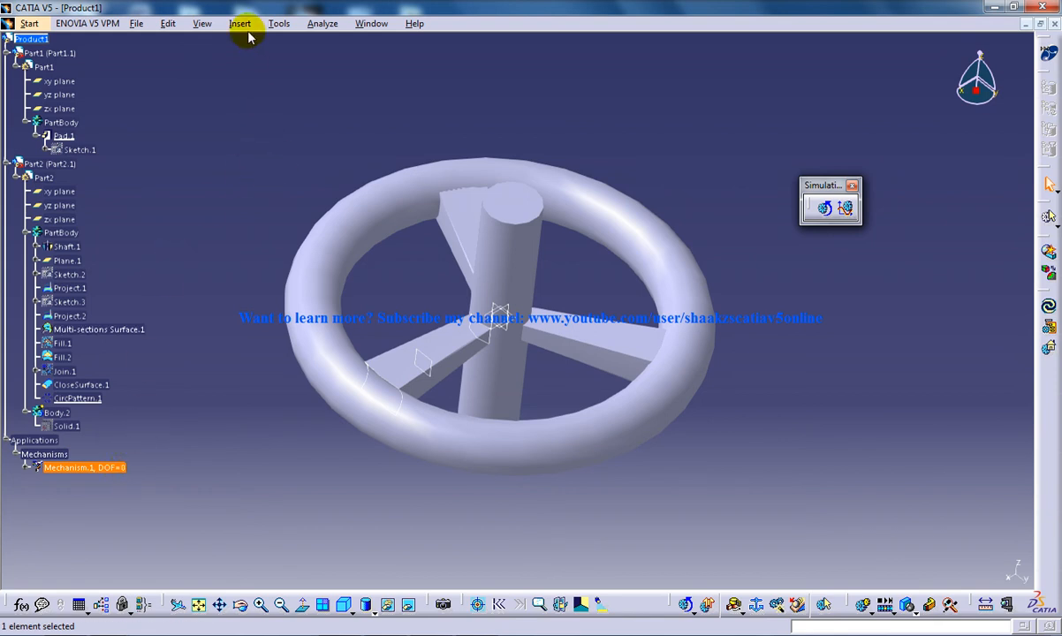
Define the shaft as the fixed part of Mechanism.1.
{"action": "left_click", "coordinate": [240, 23]}
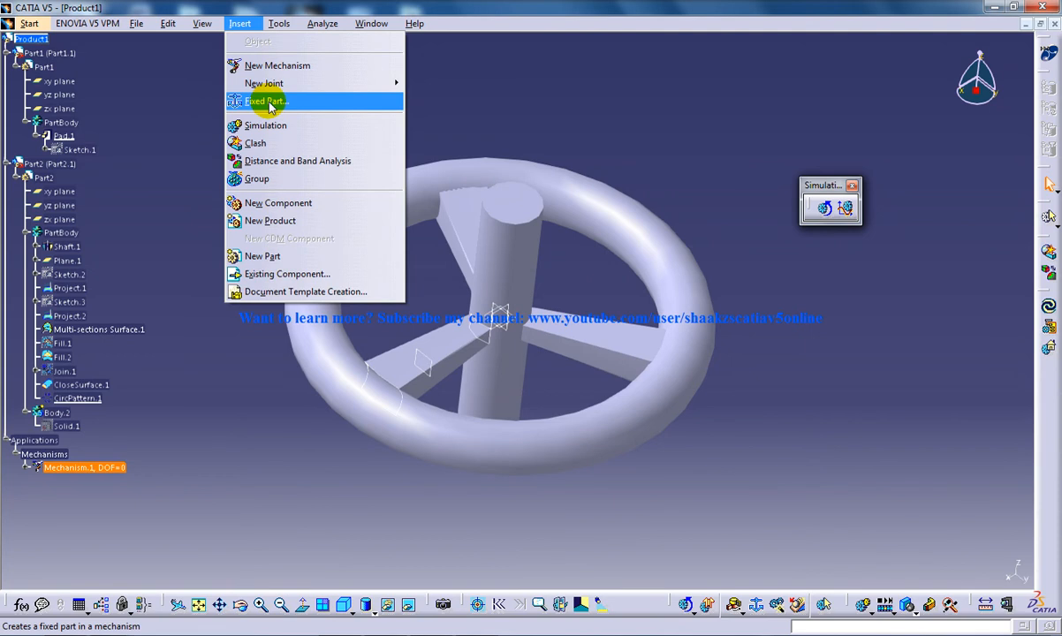
{"action": "mouse_move", "coordinate": [284, 100]}
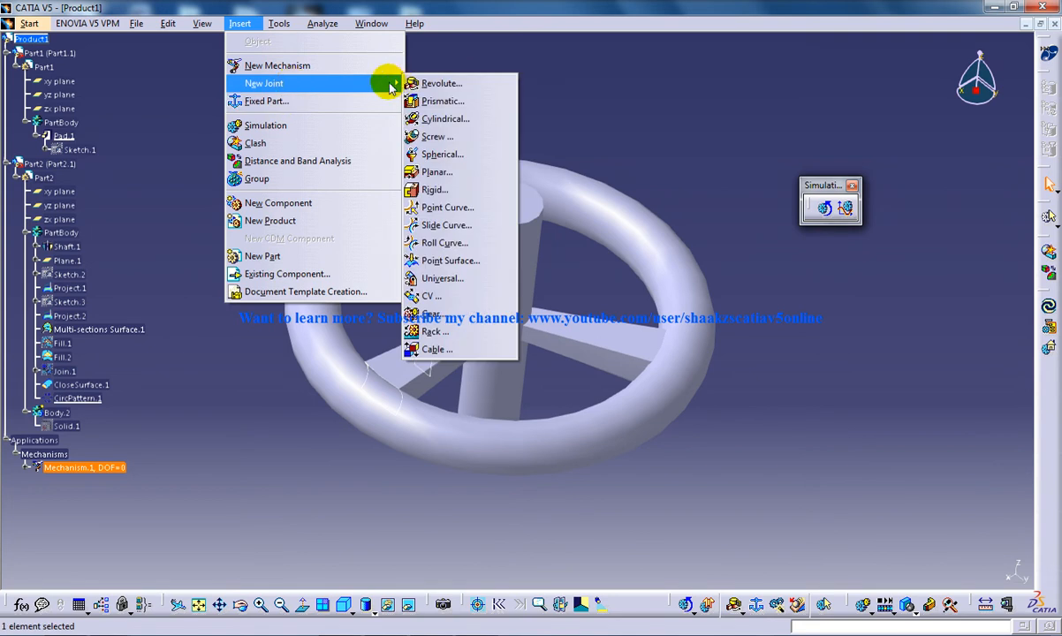
{"action": "mouse_move", "coordinate": [266, 101]}
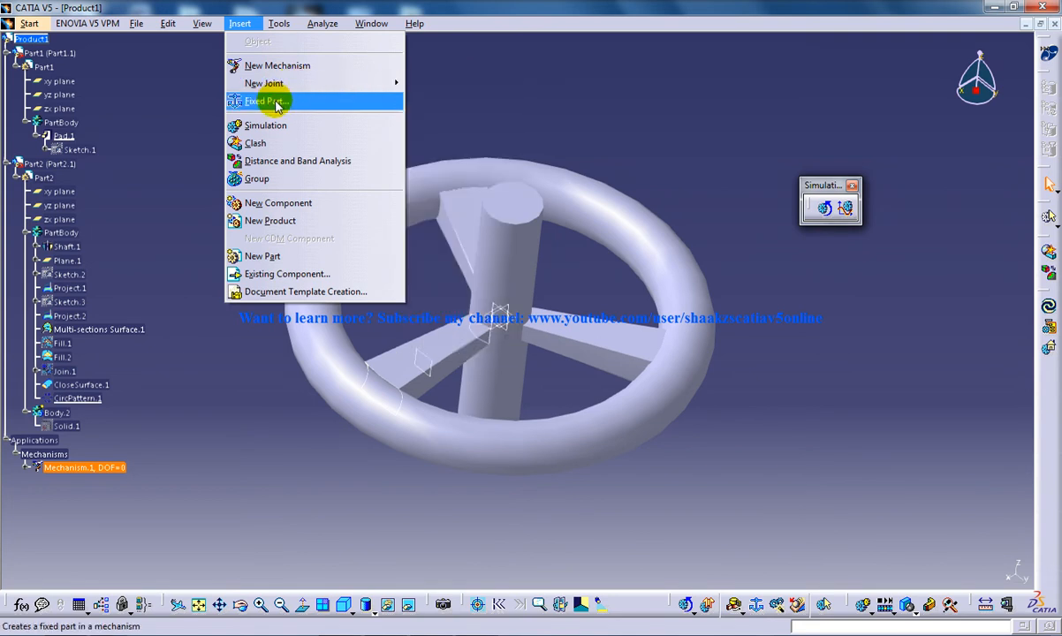
{"action": "left_click", "coordinate": [262, 100]}
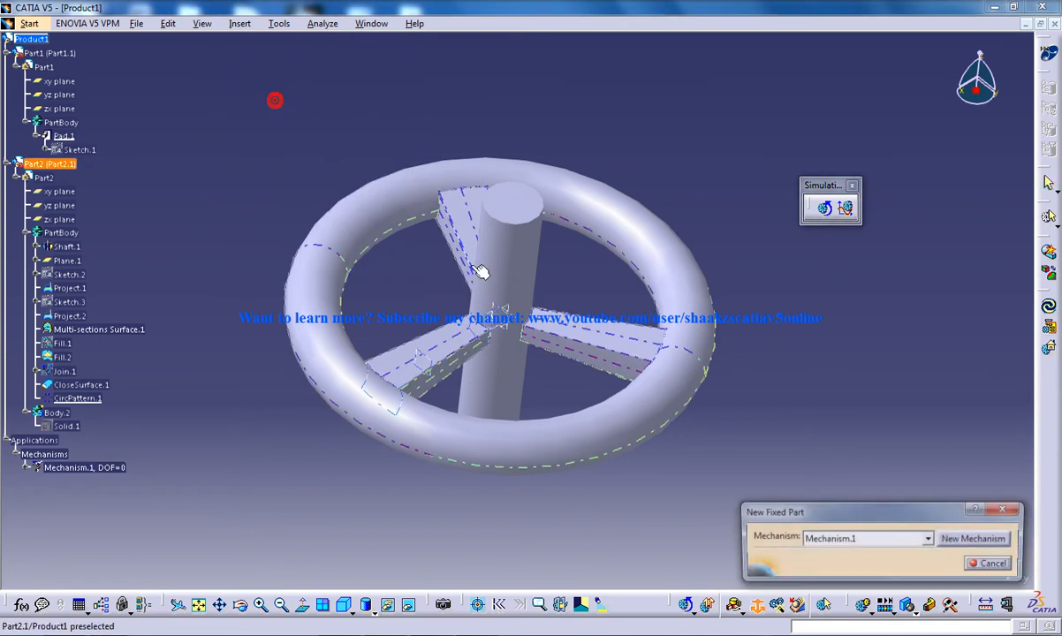
{"action": "left_click", "coordinate": [512, 248]}
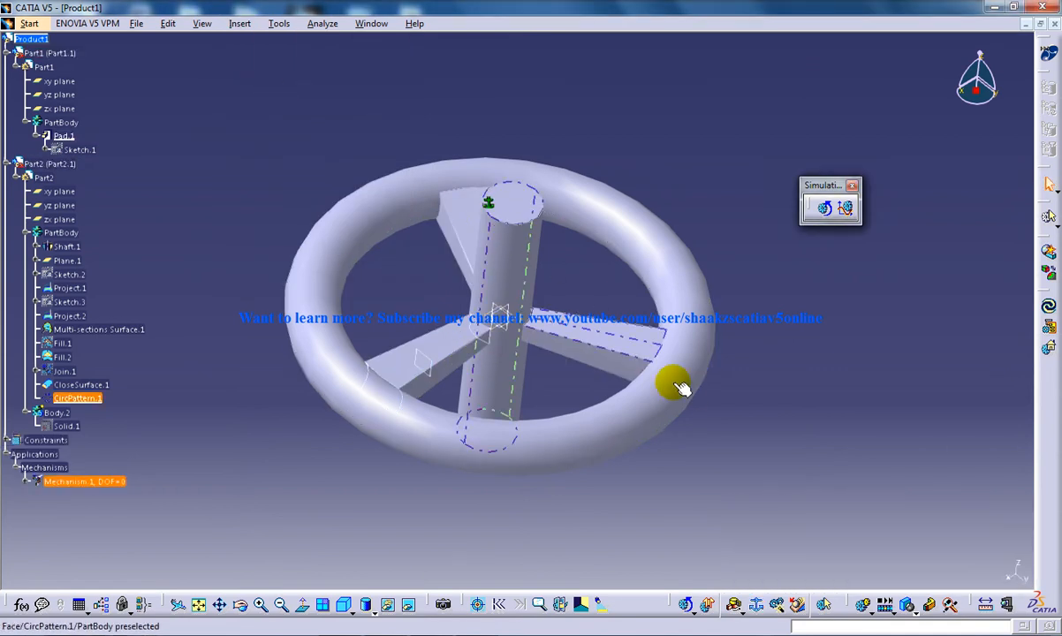
{"action": "left_click_drag", "start_coordinate": [680, 385], "coordinate": [528, 290]}
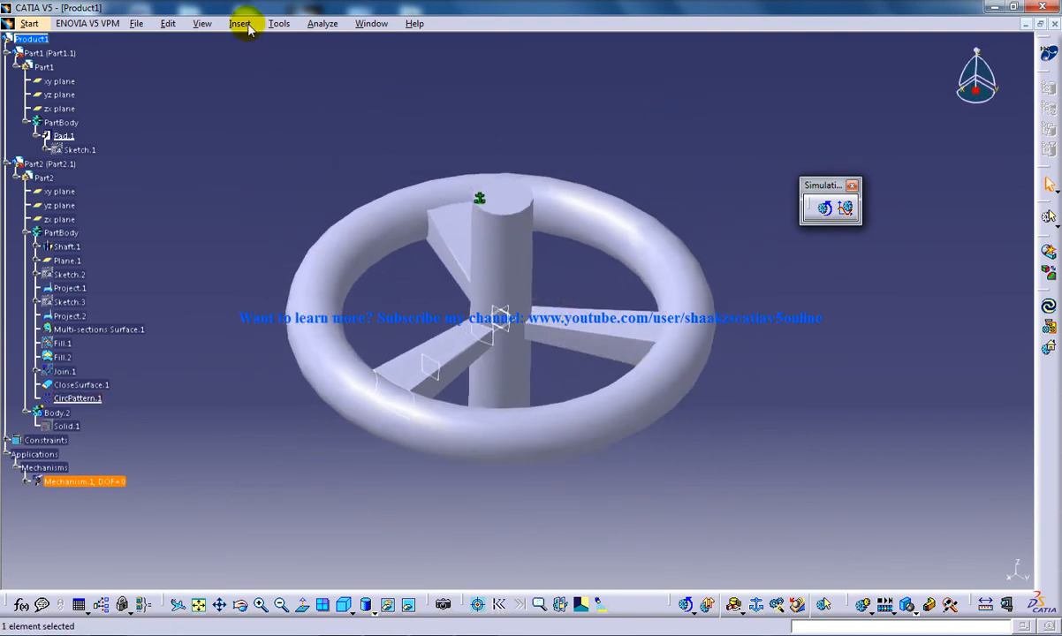
Create Revolute.1 between the wheel and shaft axes with their reference planes.
{"action": "left_click", "coordinate": [240, 23]}
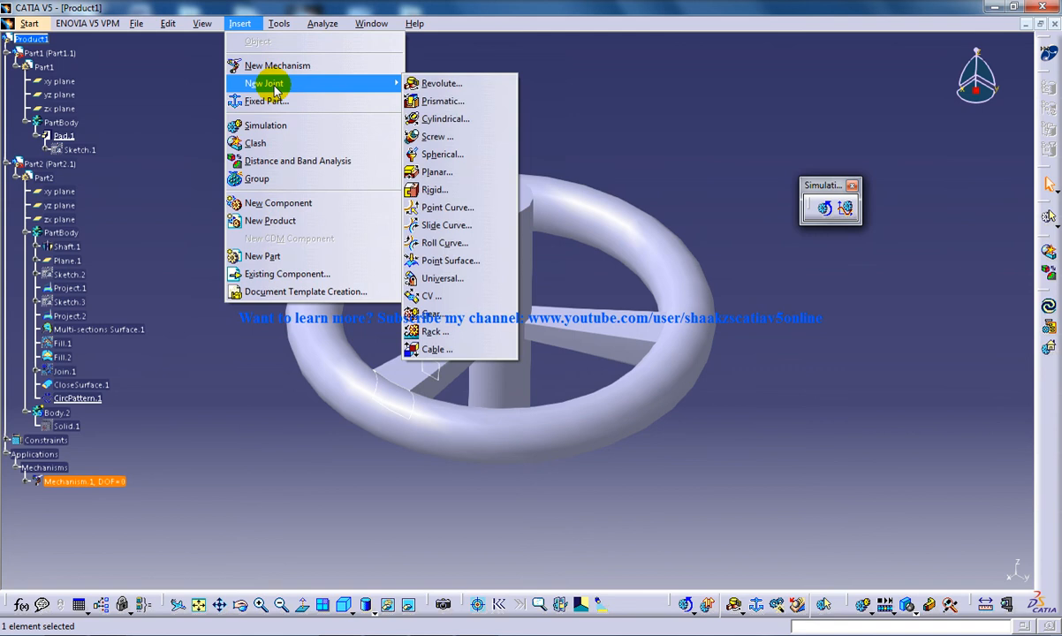
{"action": "mouse_move", "coordinate": [460, 83]}
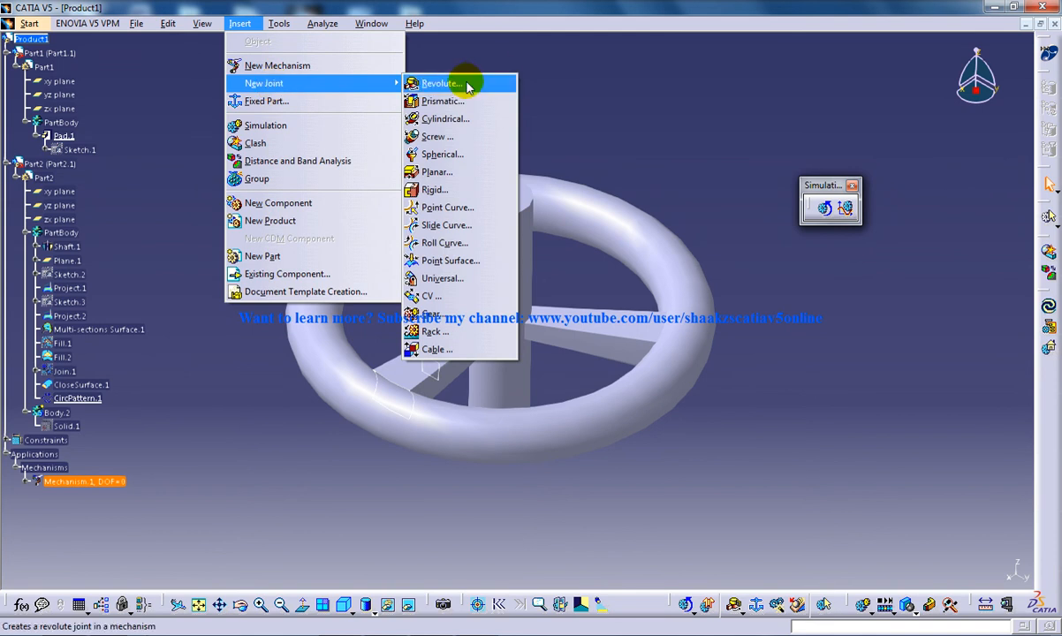
{"action": "left_click", "coordinate": [440, 83]}
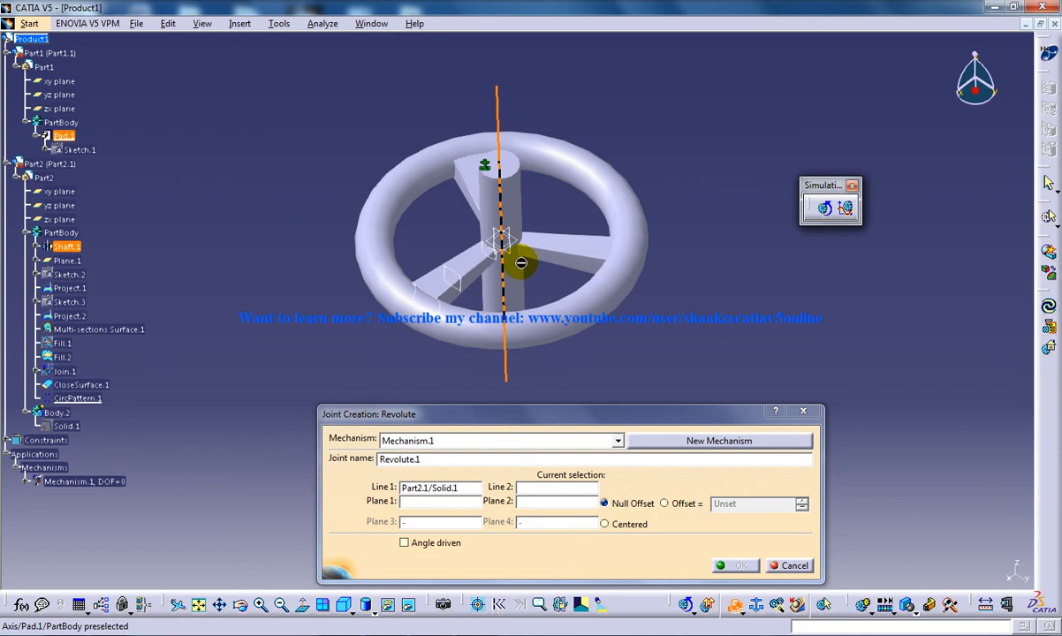
{"action": "left_click", "coordinate": [522, 262]}
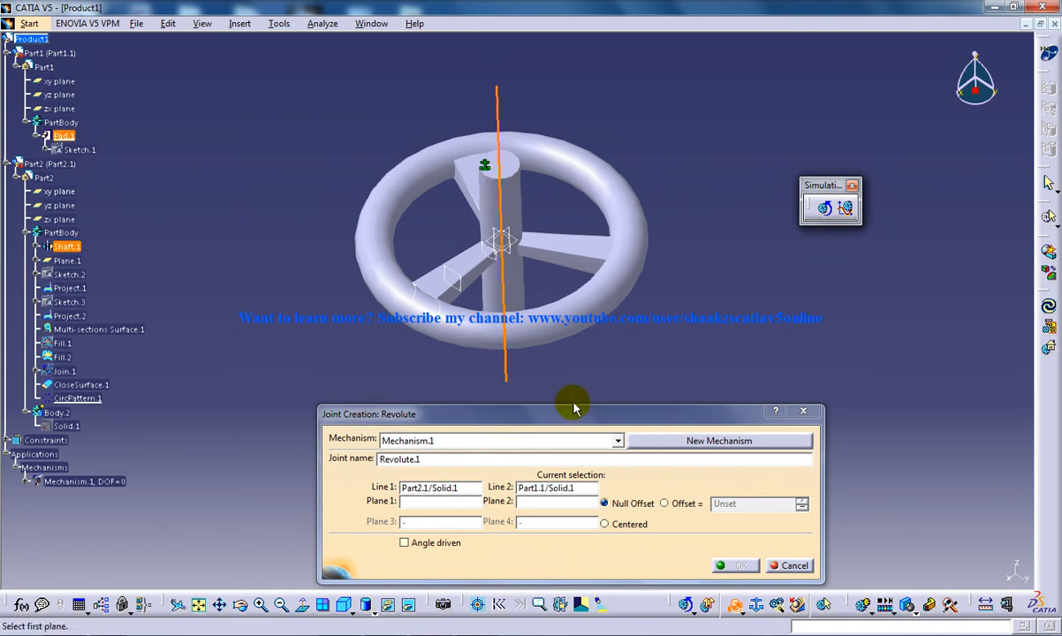
{"action": "left_click", "coordinate": [422, 502]}
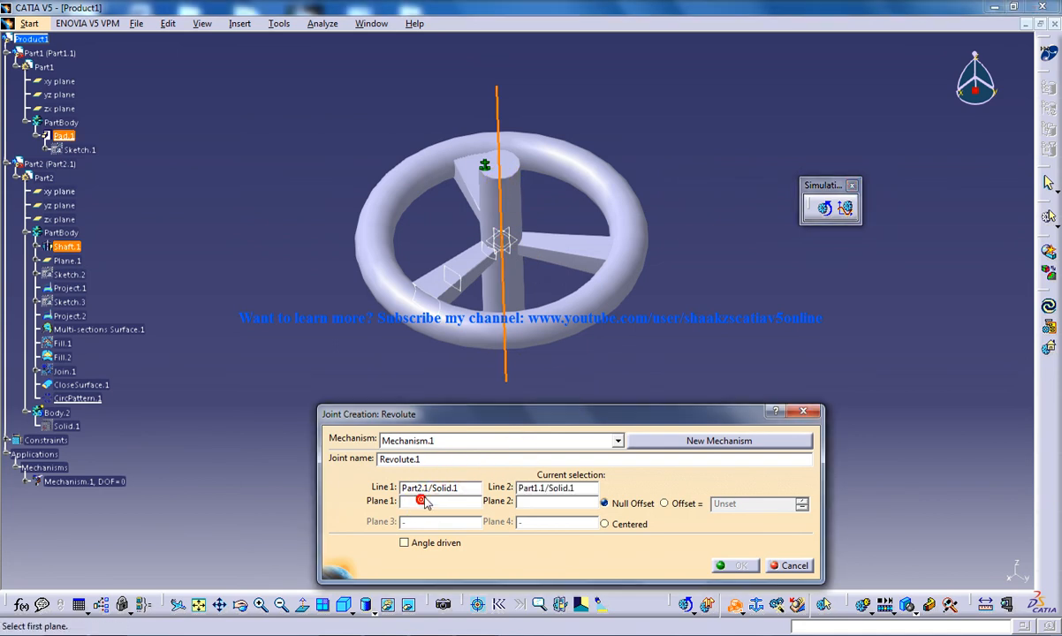
{"action": "left_click", "coordinate": [504, 167]}
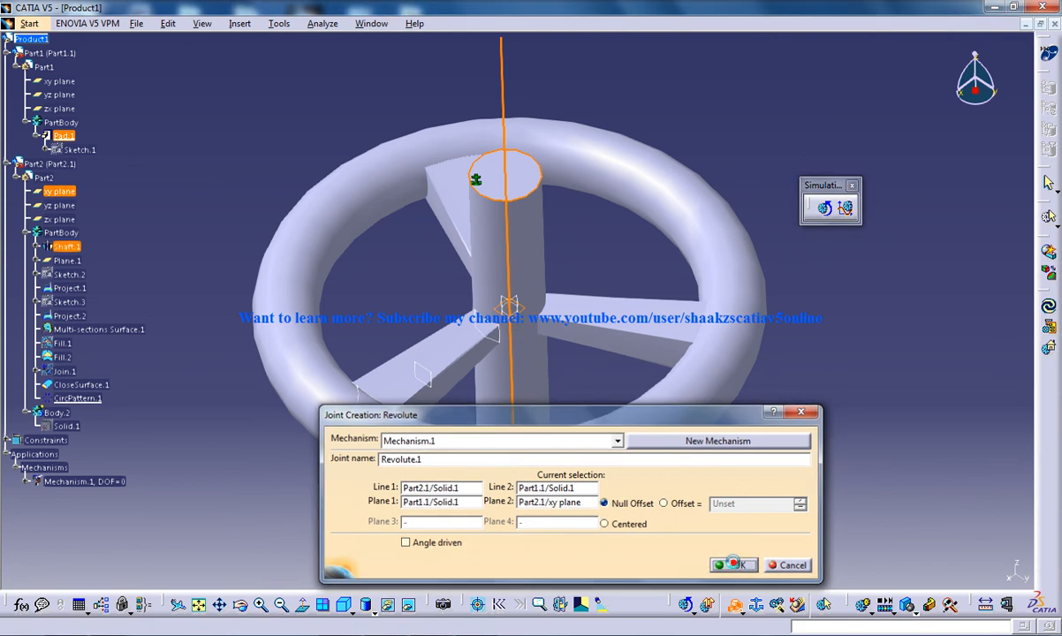
{"action": "left_click", "coordinate": [733, 565]}
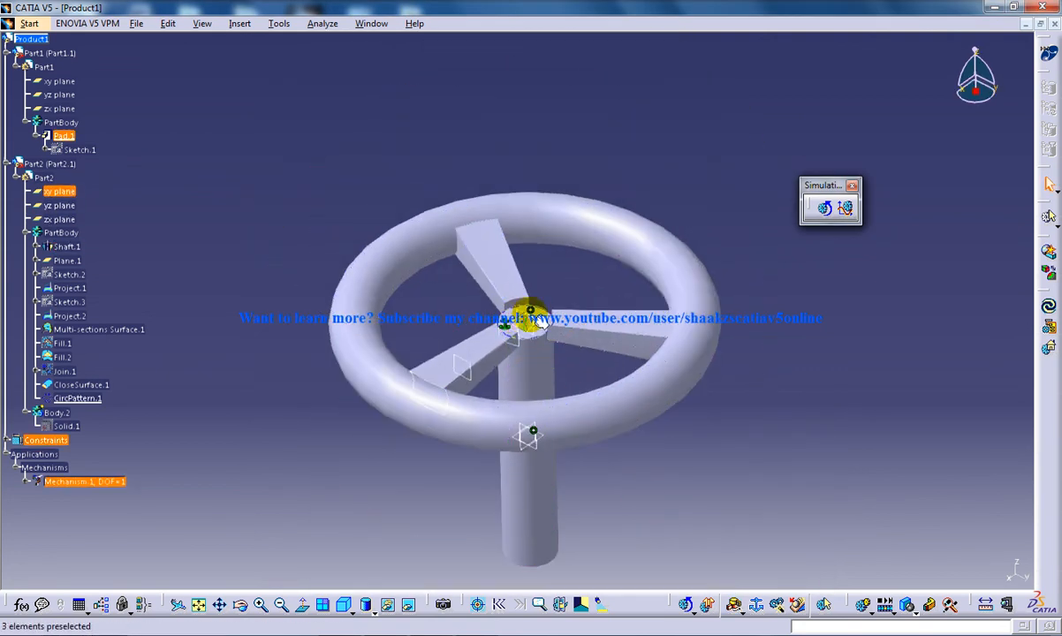
Bring up the Joint Edition dialog for Revolute.1 from the tree.
{"action": "left_click_drag", "start_coordinate": [530, 327], "coordinate": [498, 410]}
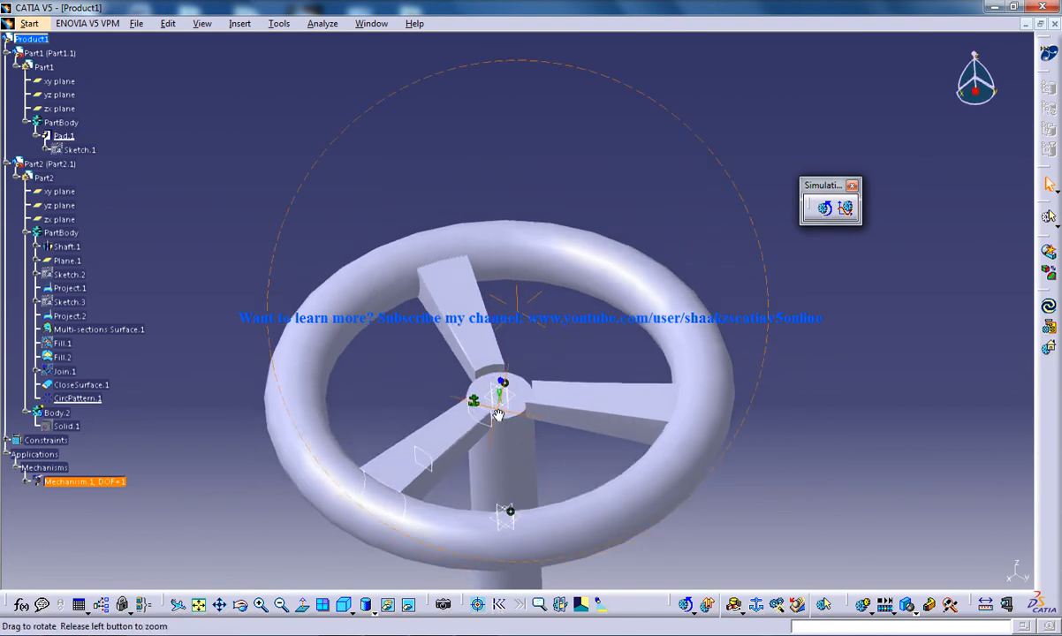
{"action": "left_click", "coordinate": [24, 481]}
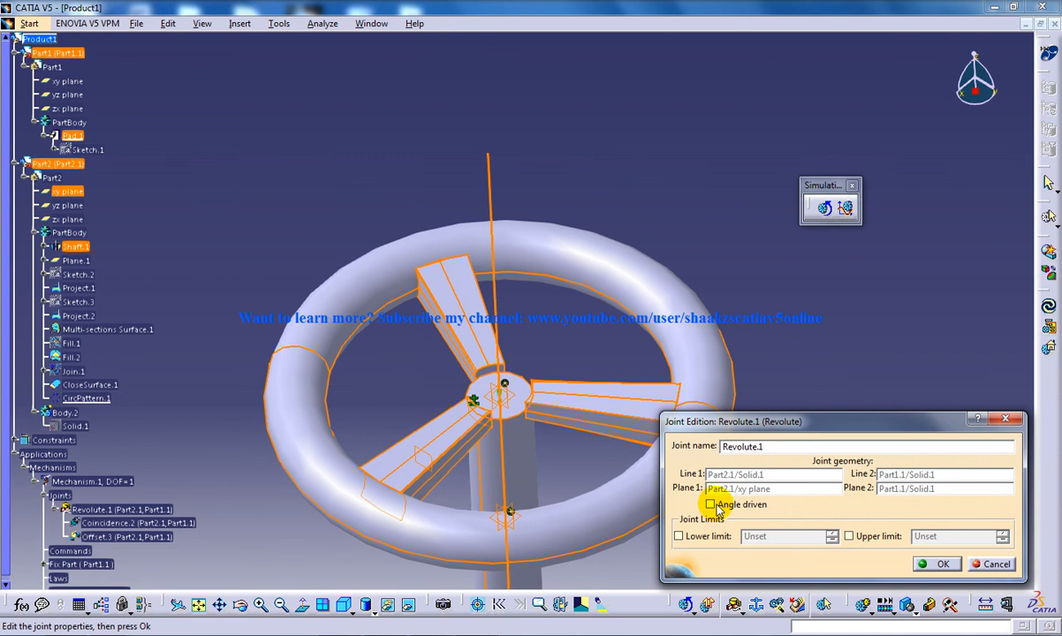
Enable Angle driven on Revolute.1 with limits −360deg to 360deg and confirm.
{"action": "left_click", "coordinate": [711, 503]}
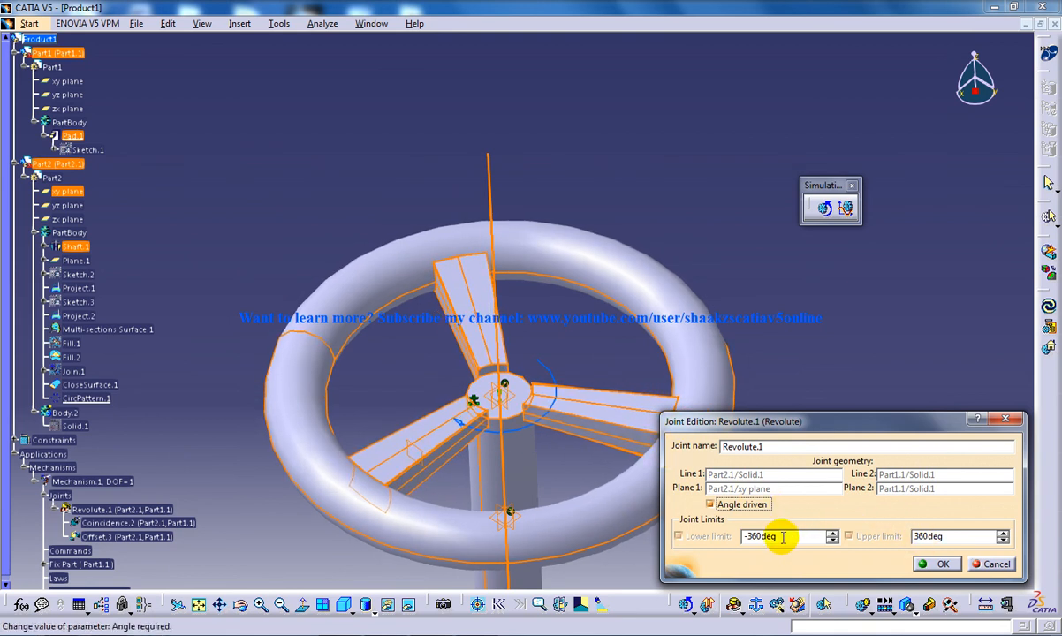
{"action": "mouse_move", "coordinate": [798, 537]}
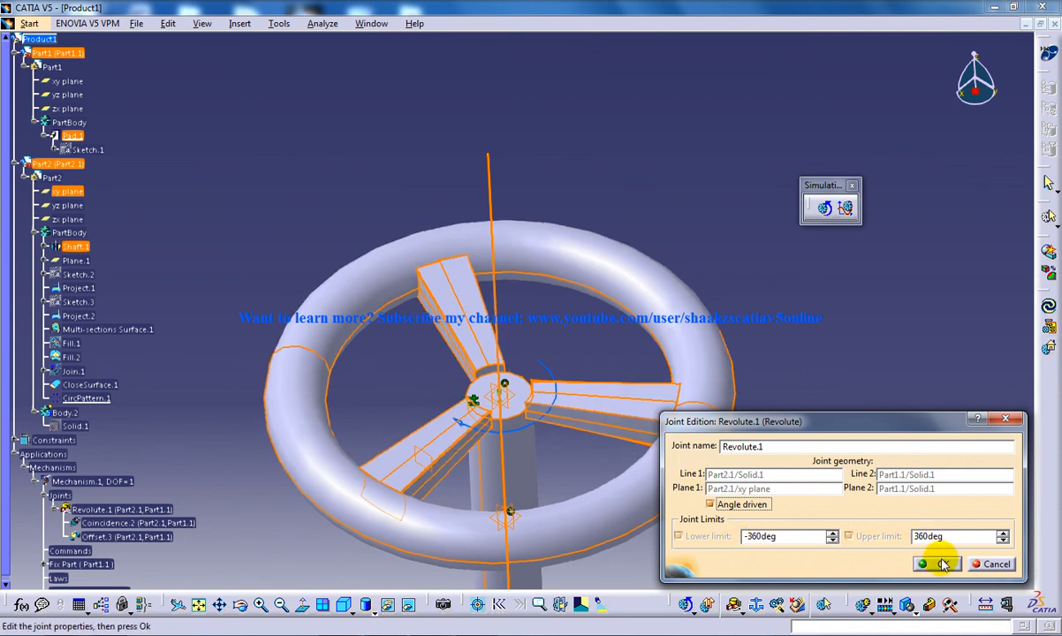
{"action": "left_click", "coordinate": [933, 564]}
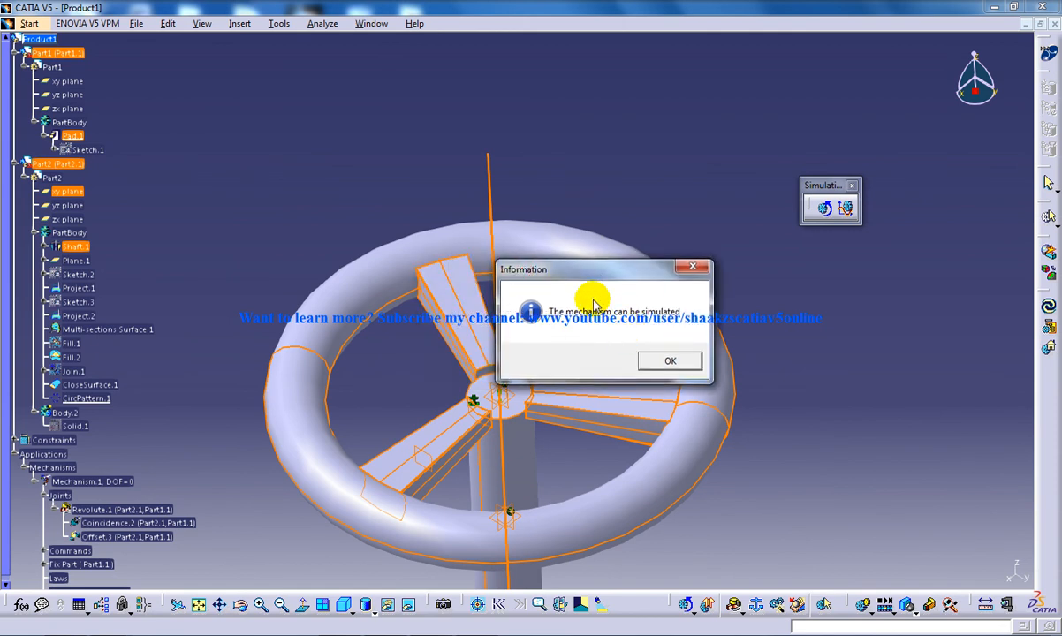
{"action": "mouse_move", "coordinate": [586, 298]}
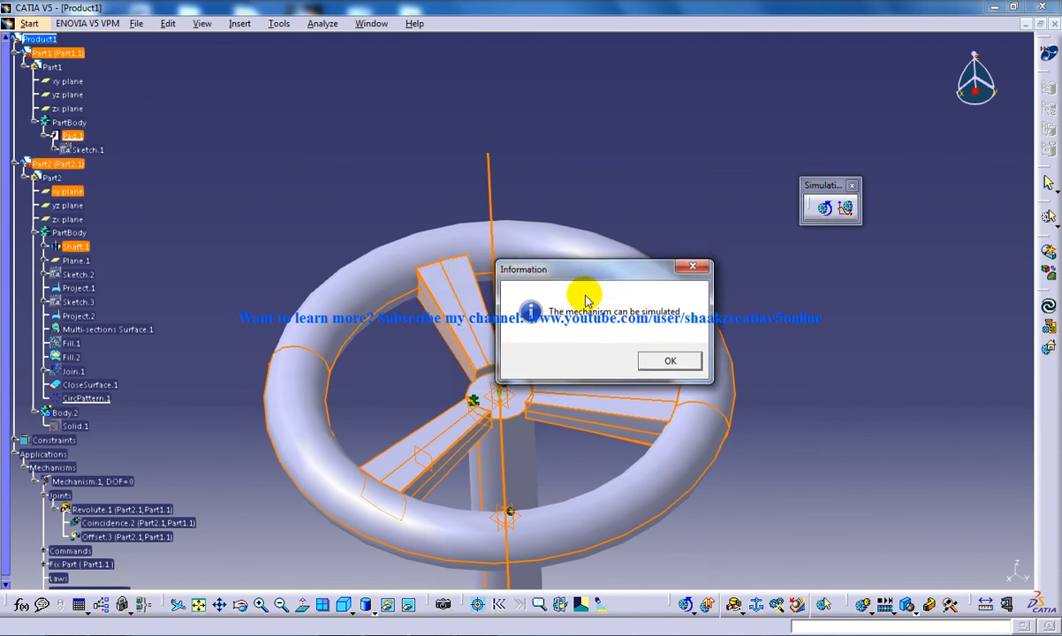